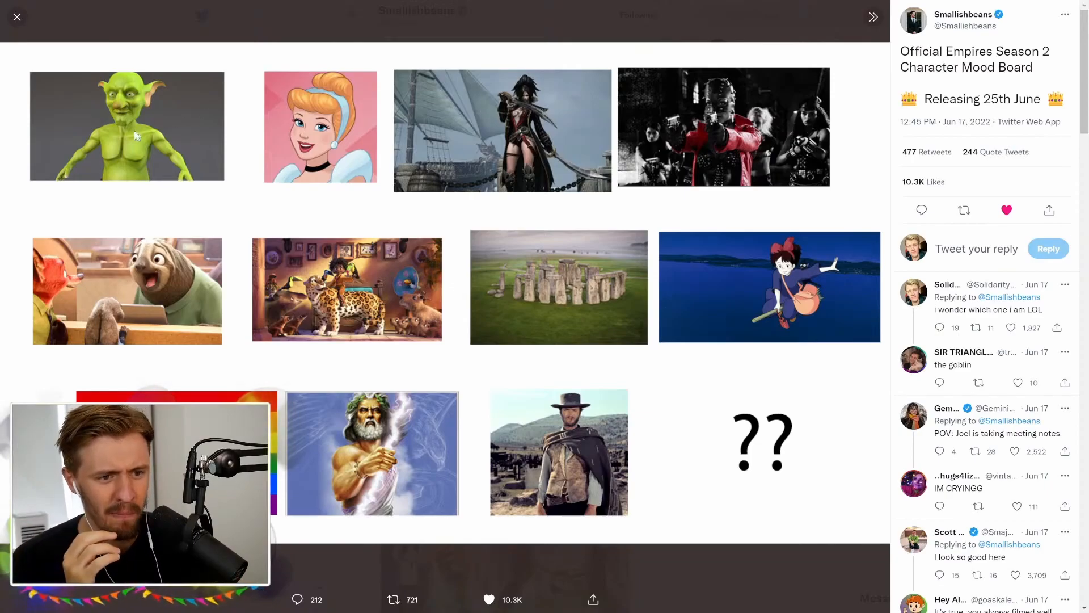
mouse_move(331, 80)
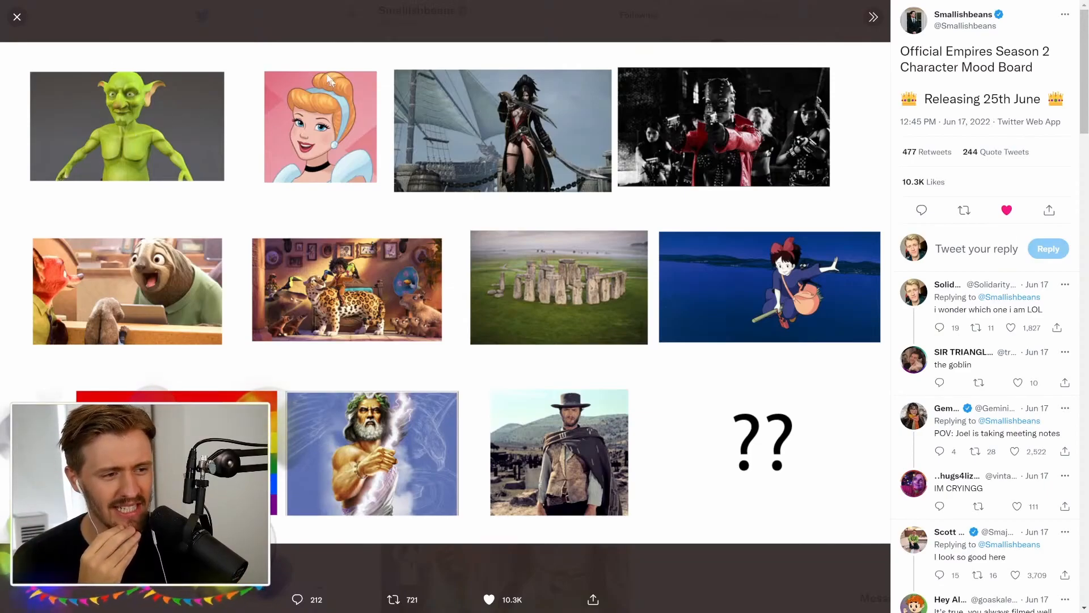
mouse_move(505, 52)
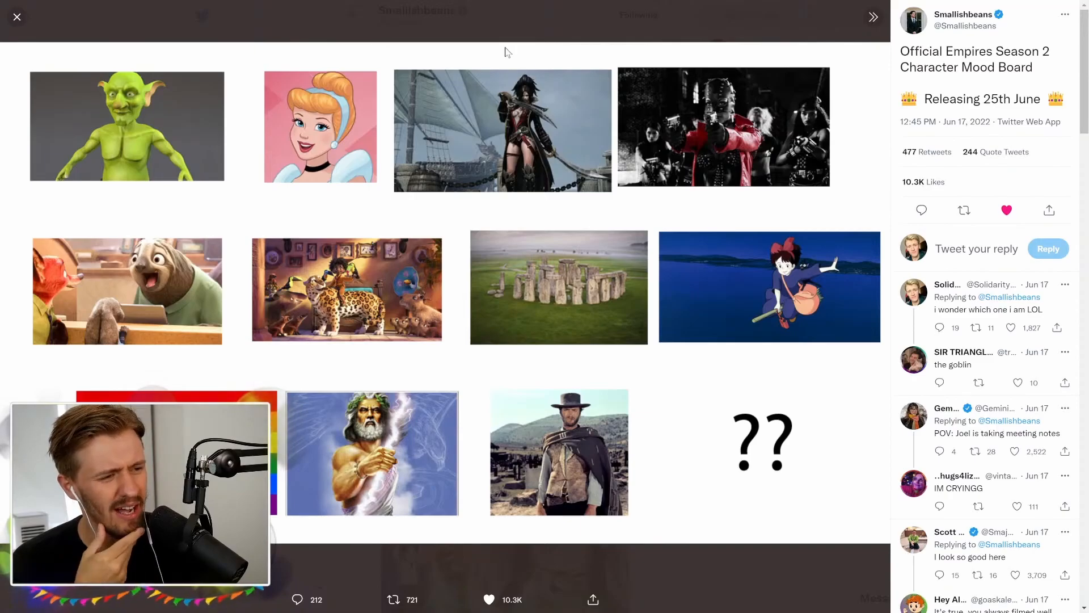
mouse_move(483, 74)
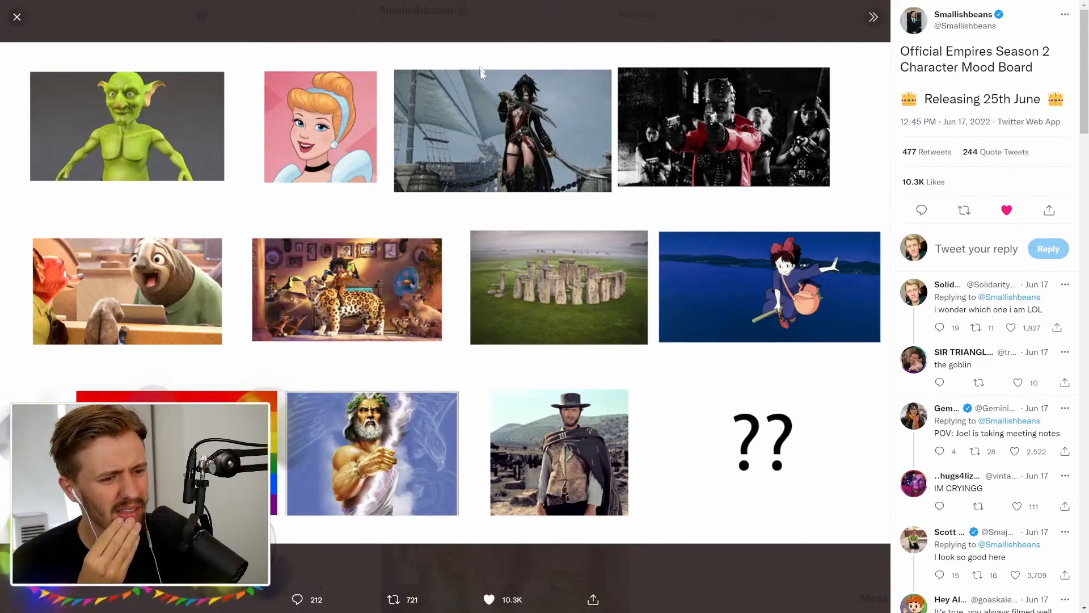
mouse_move(548, 182)
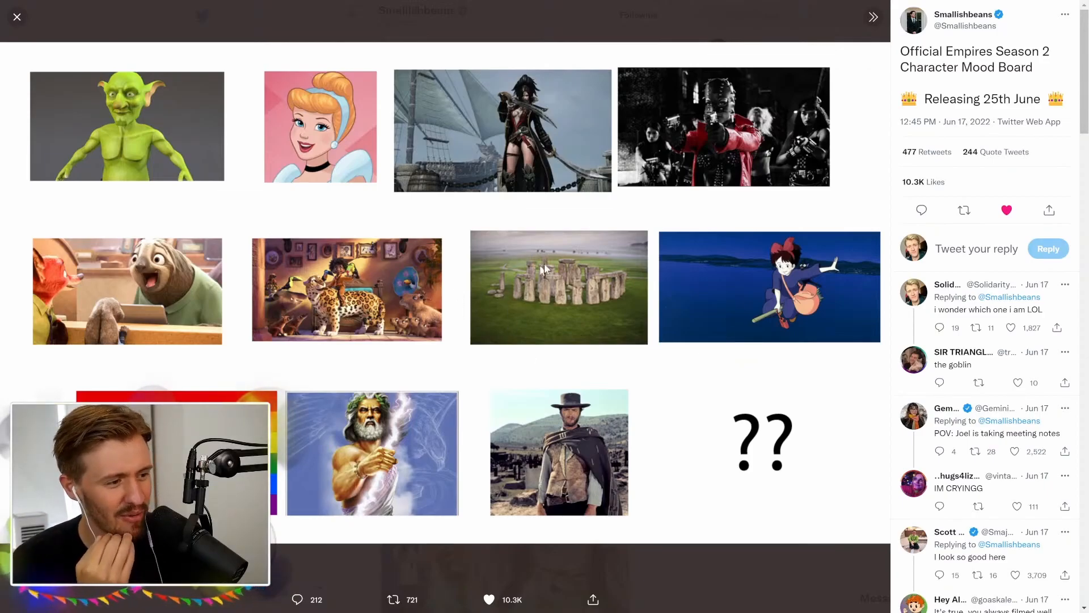
mouse_move(813, 250)
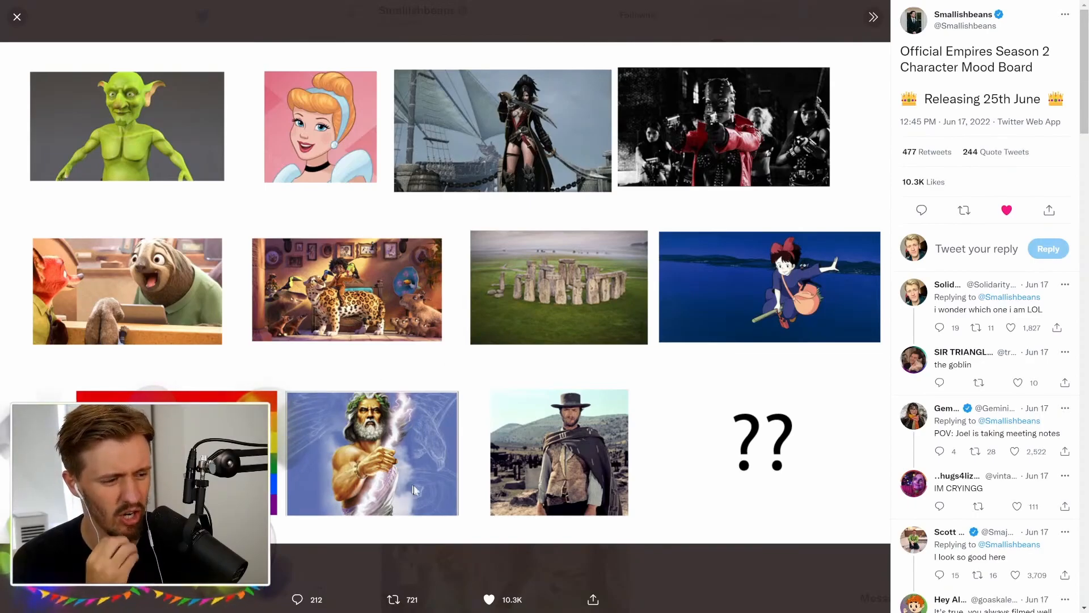
mouse_move(559, 409)
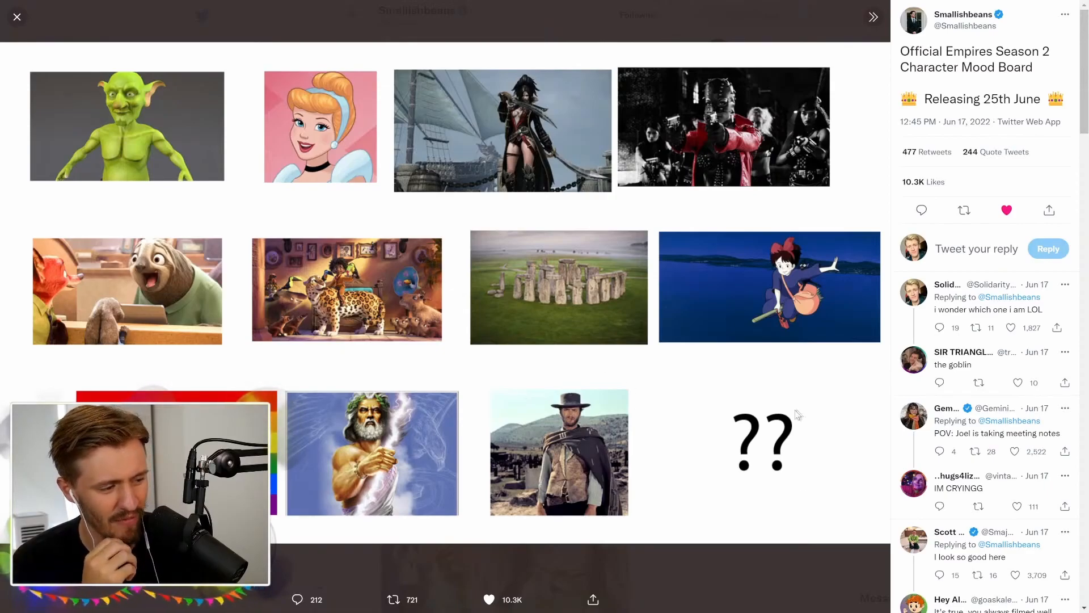
mouse_move(756, 396)
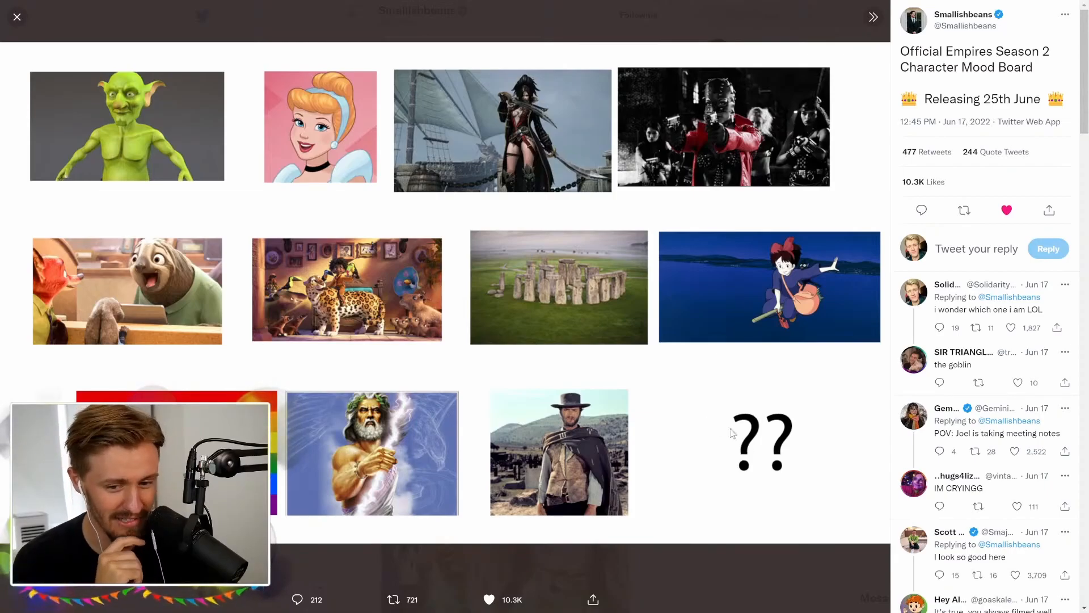
mouse_move(664, 391)
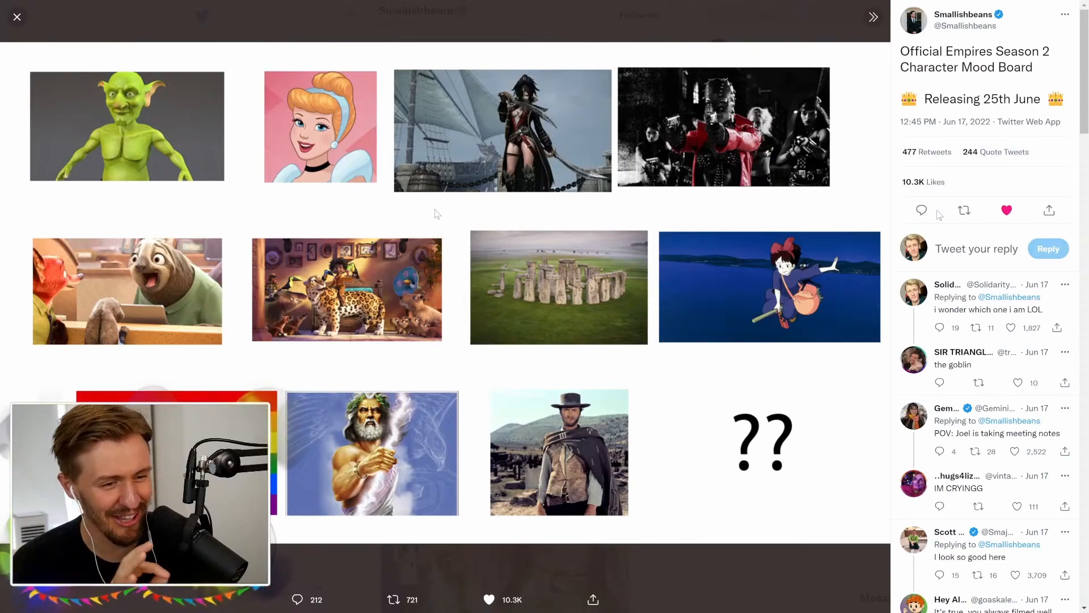
mouse_move(497, 267)
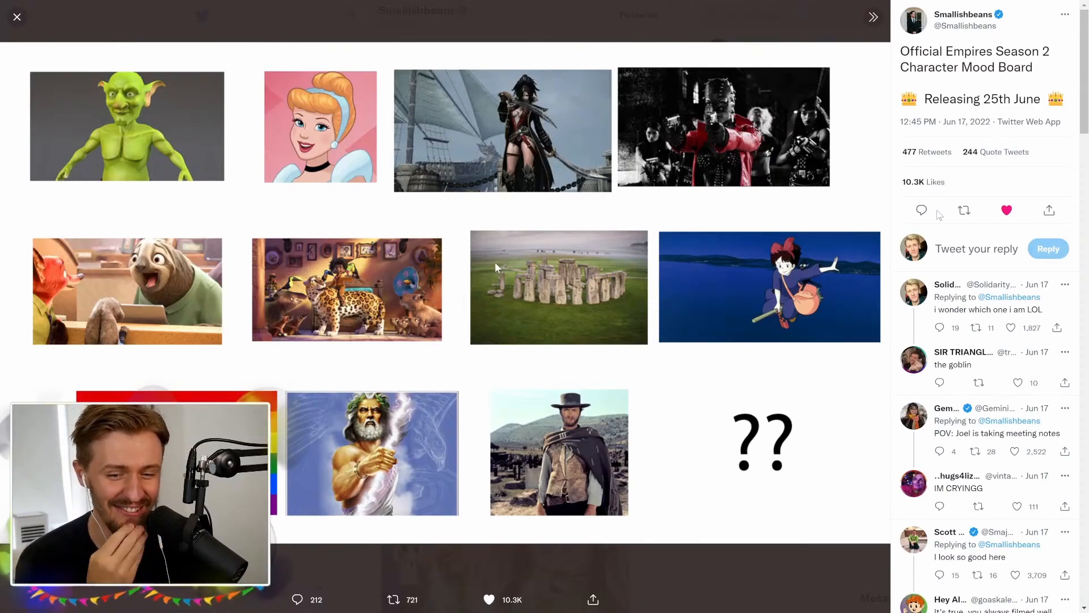